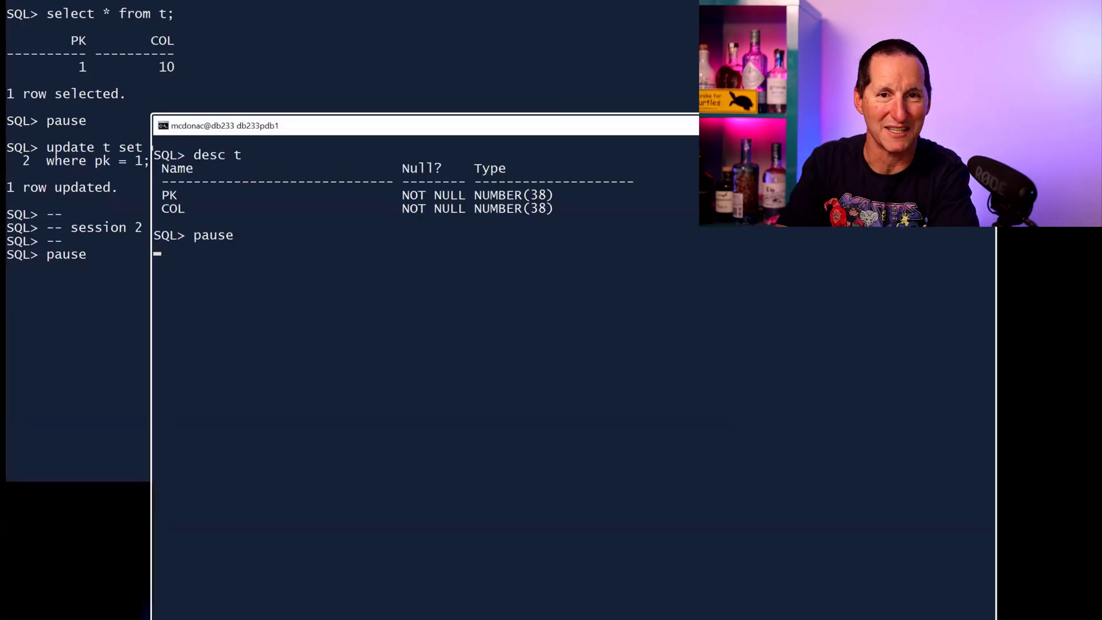
Run the pending commit in the second session.
key(Return)
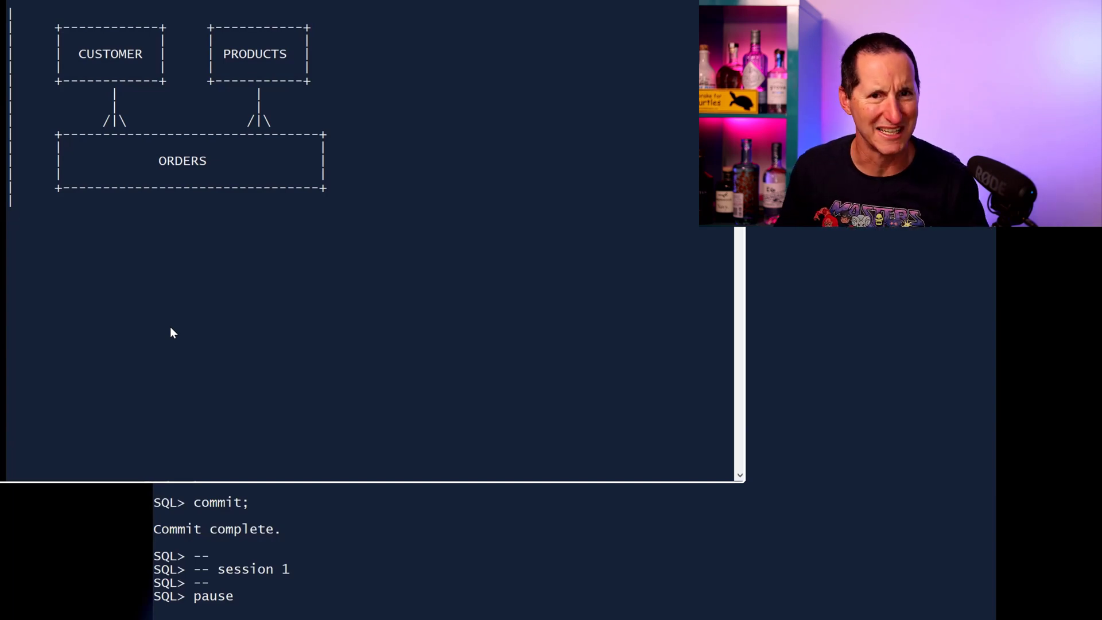
mouse_move(247, 160)
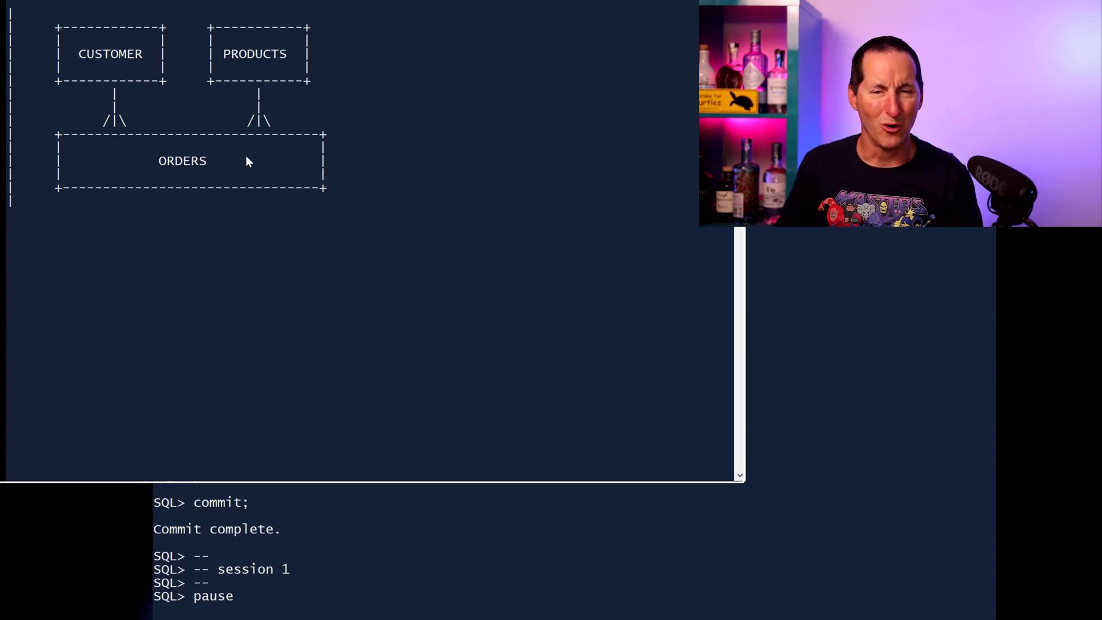
mouse_move(254, 65)
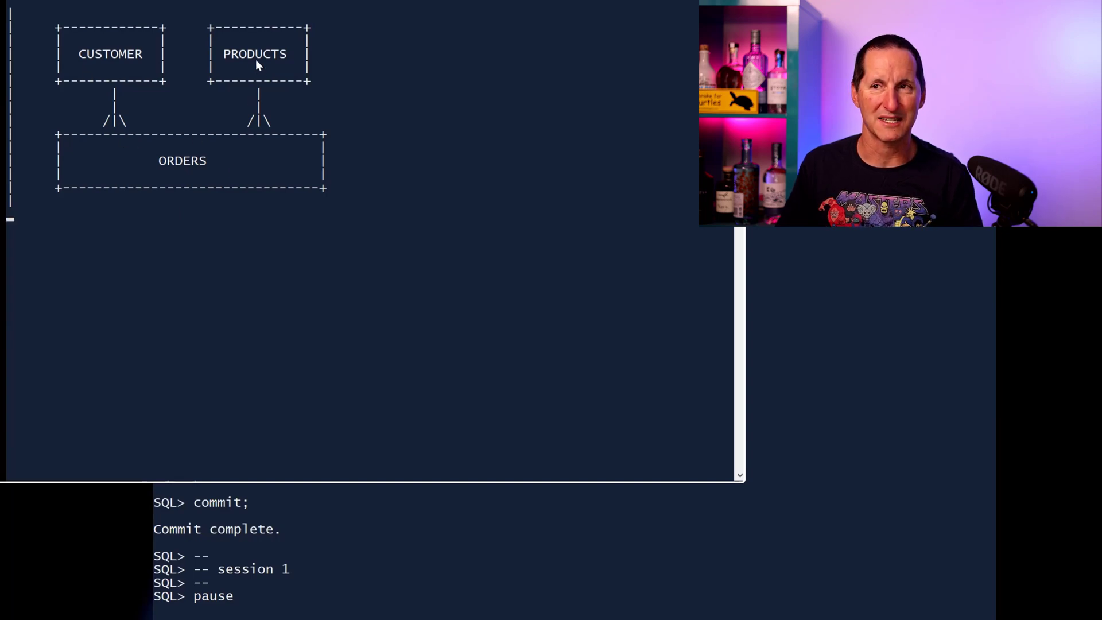
mouse_move(181, 167)
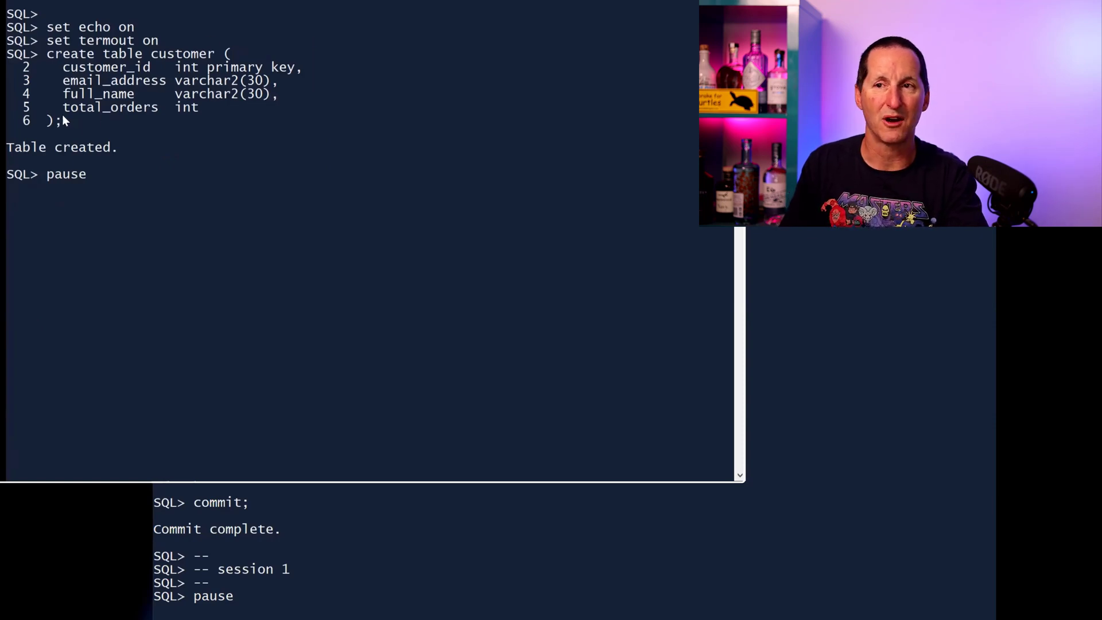
mouse_move(256, 119)
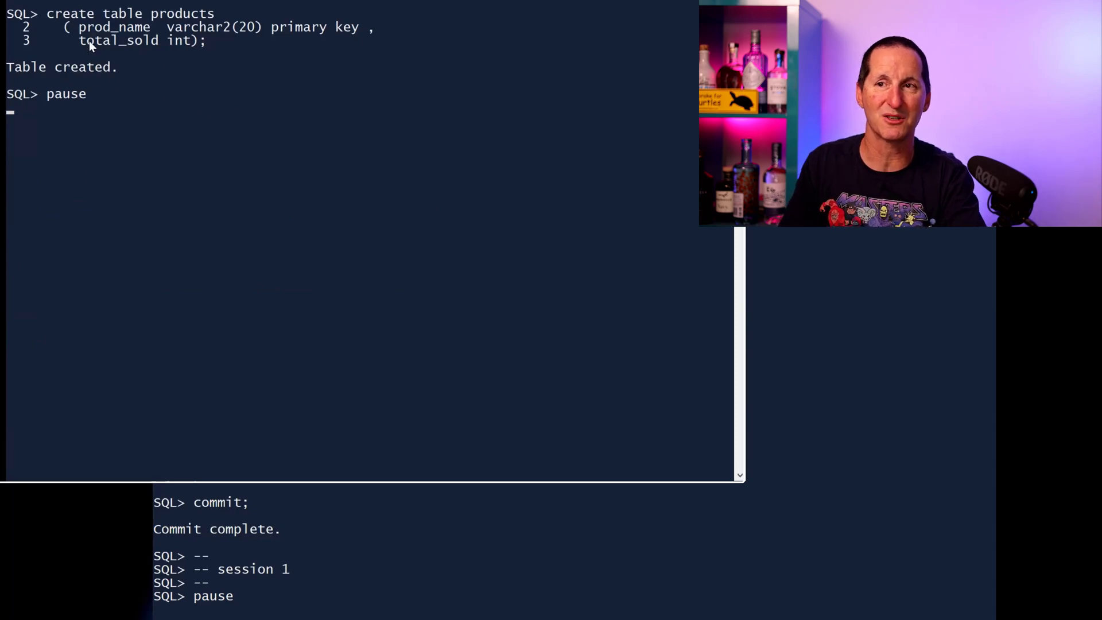
mouse_move(241, 52)
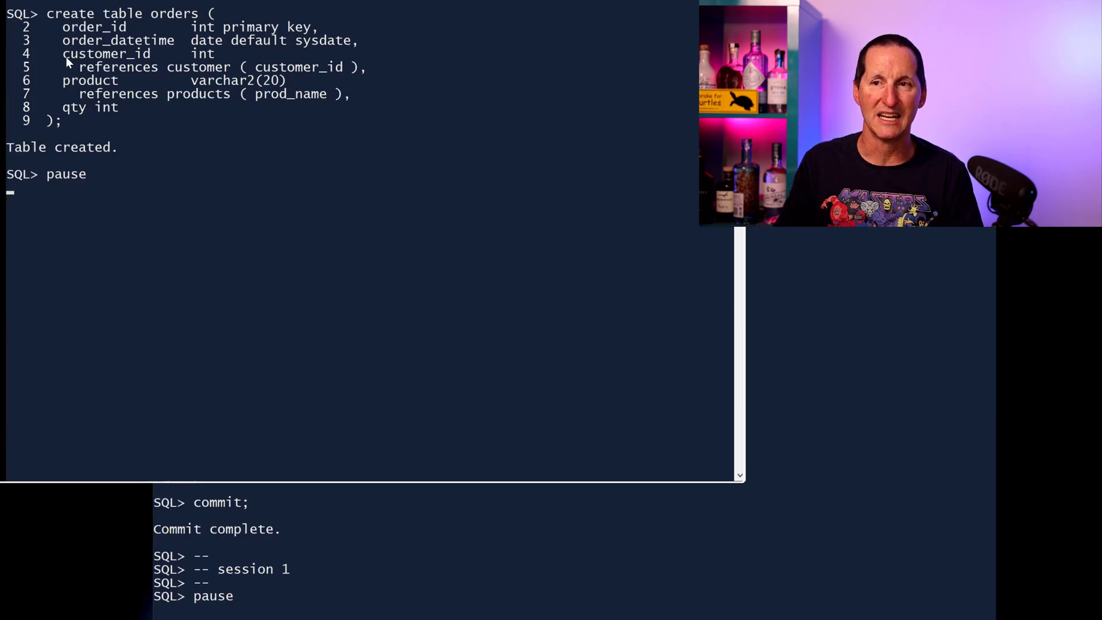
Select a word in the CREATE TABLE script output.
double_click(106, 54)
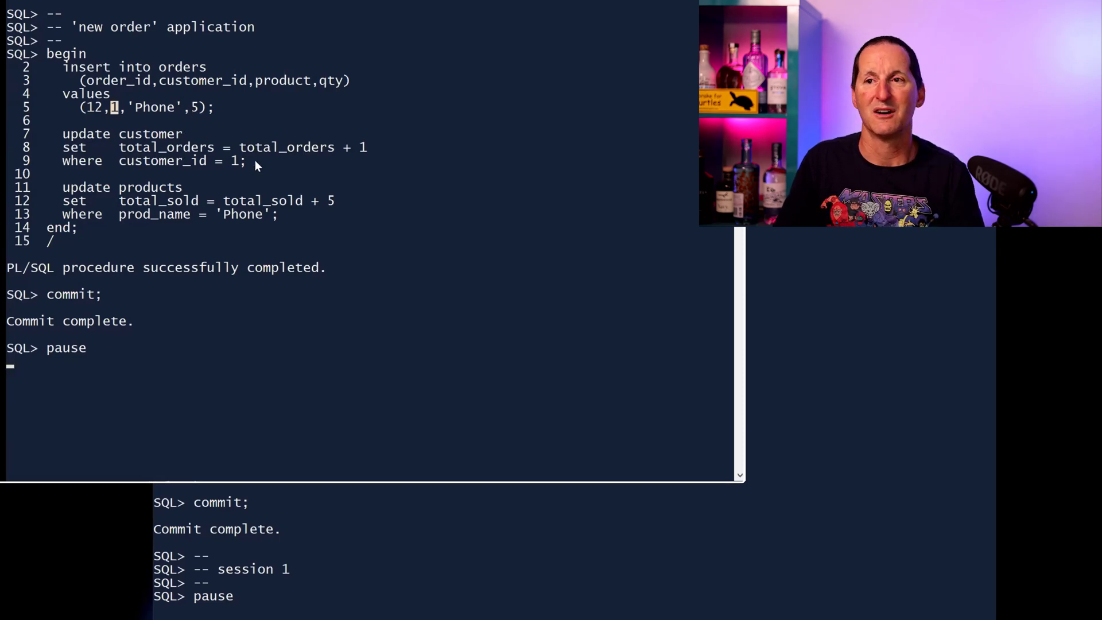
mouse_move(376, 152)
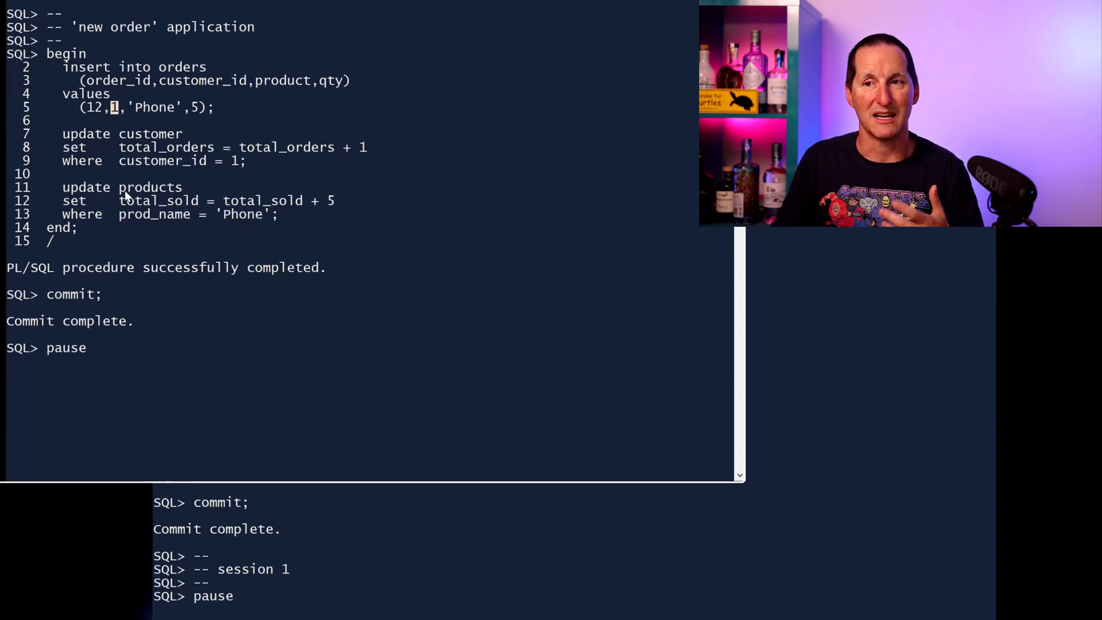
mouse_move(358, 207)
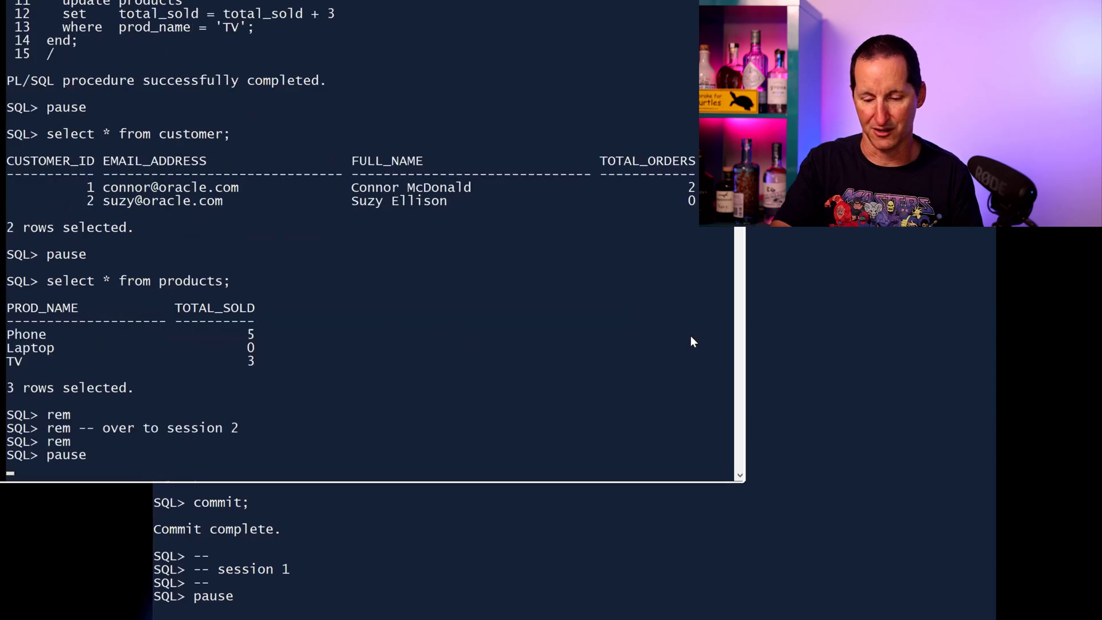
mouse_move(266, 378)
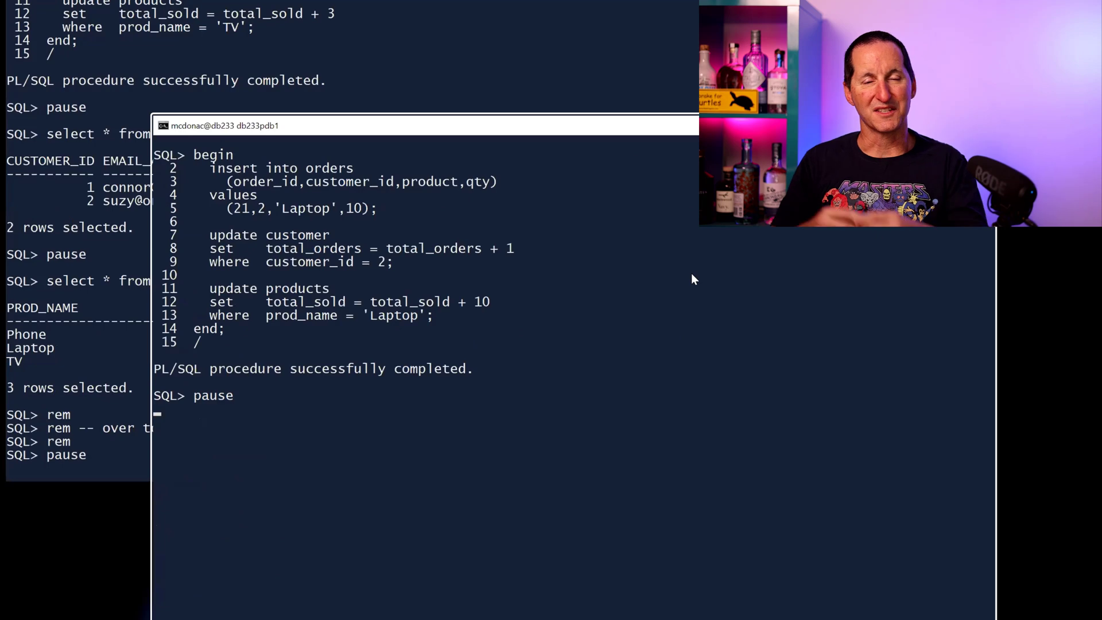
mouse_move(513, 298)
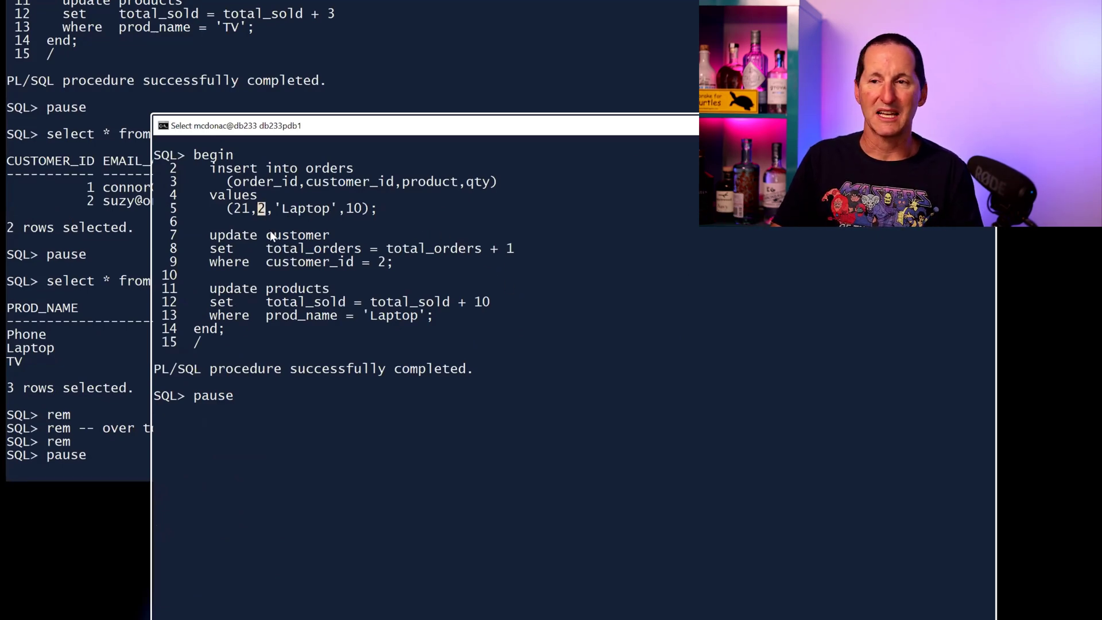
Highlight the Laptop product value in the session 2 order block.
double_click(306, 207)
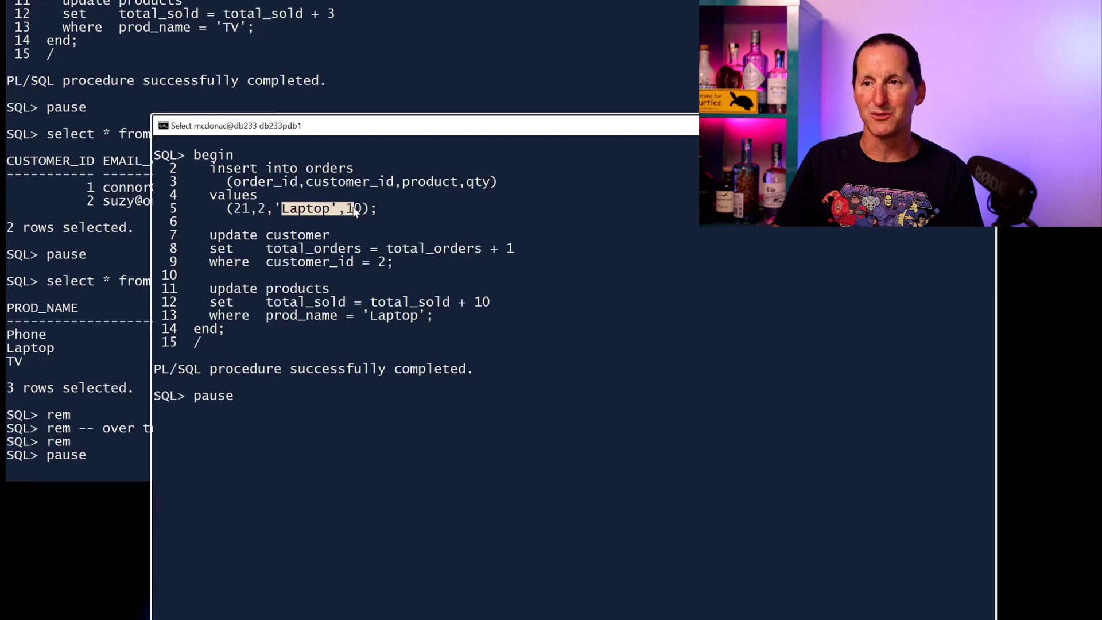
mouse_move(362, 333)
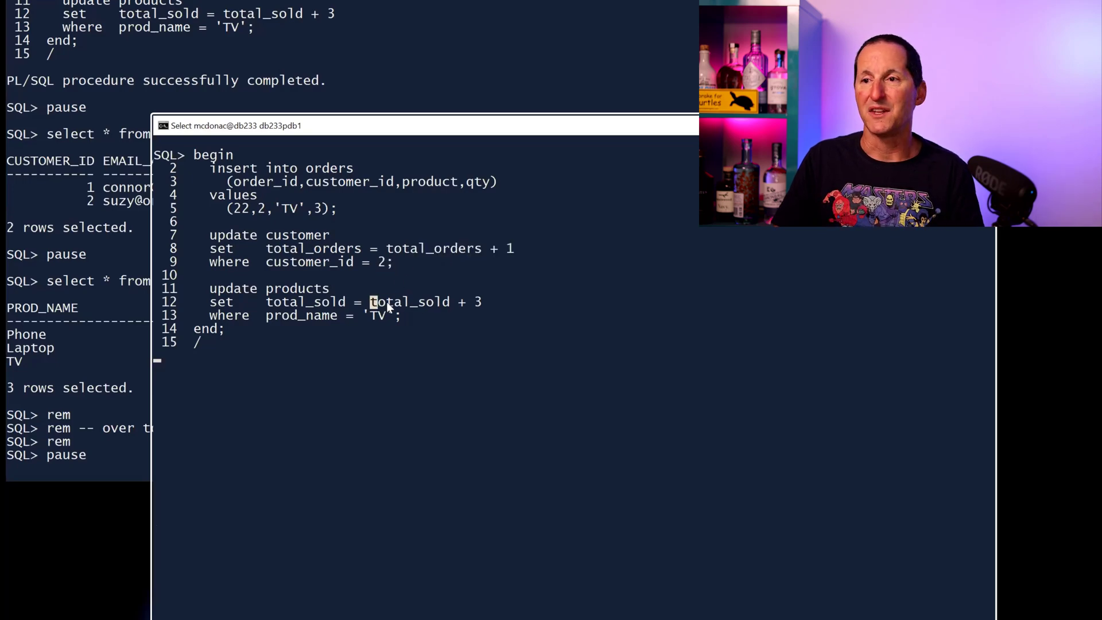
Select text in the session 2 output showing order 22 for 3 TVs.
double_click(407, 301)
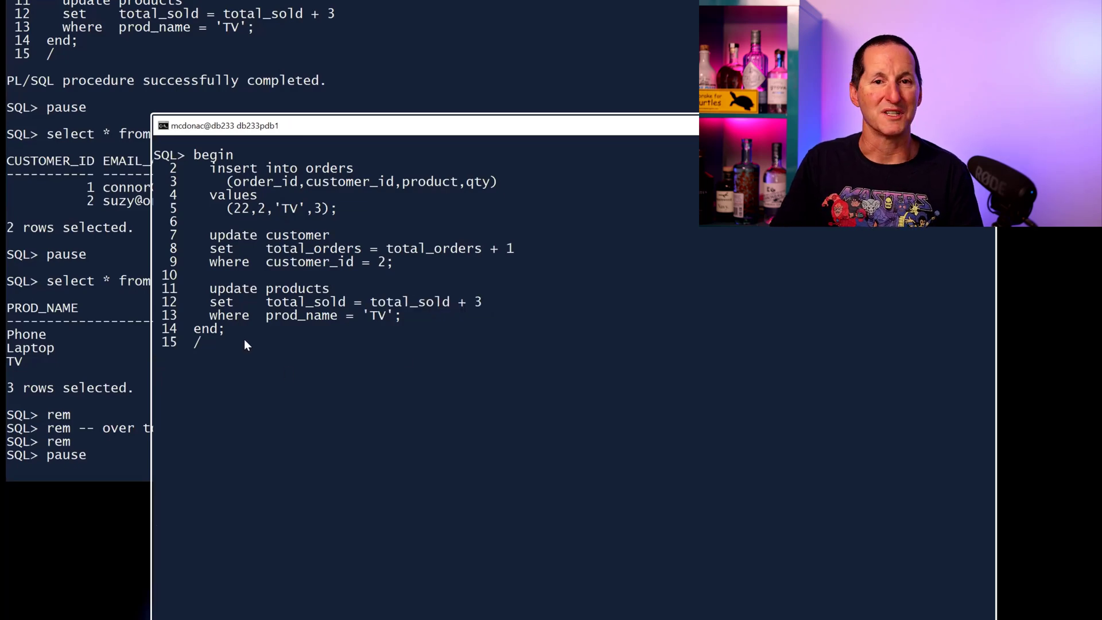
mouse_move(303, 21)
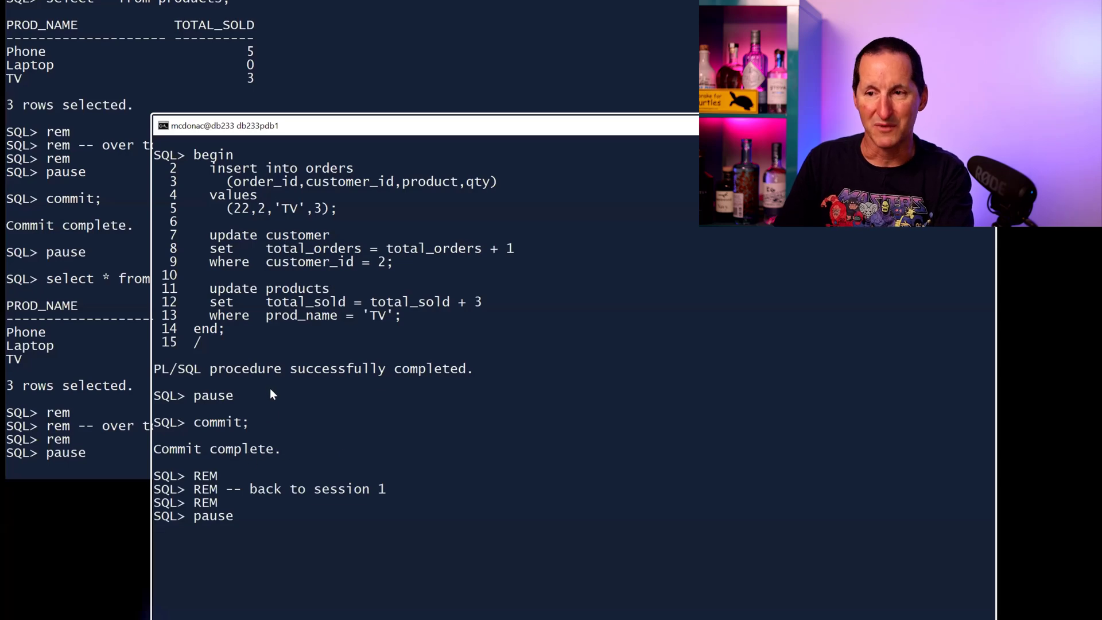
mouse_move(414, 443)
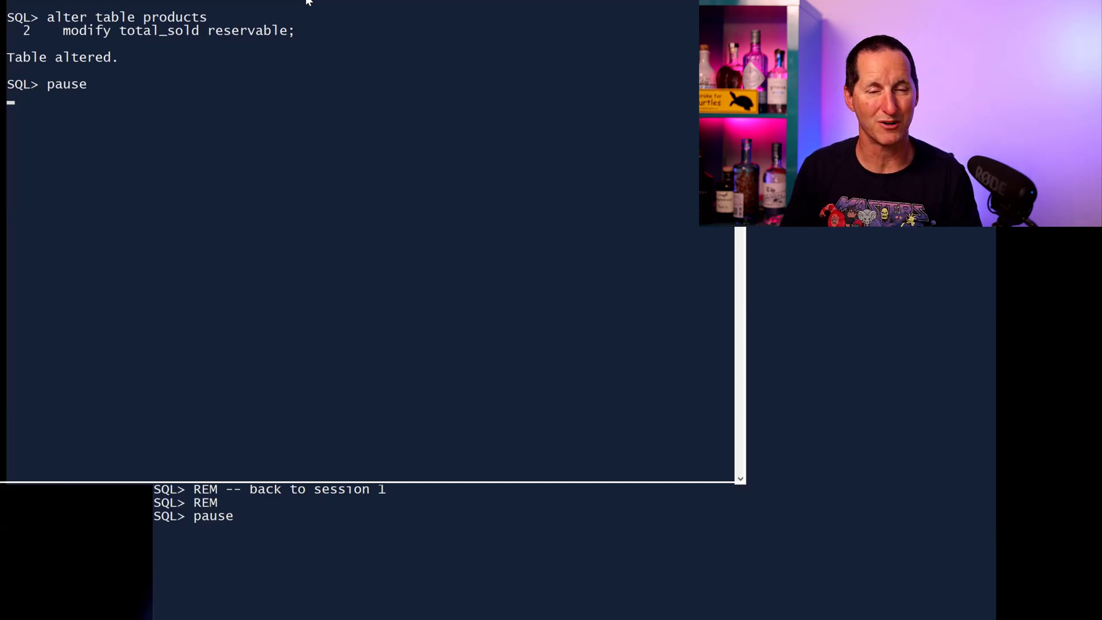
mouse_move(211, 37)
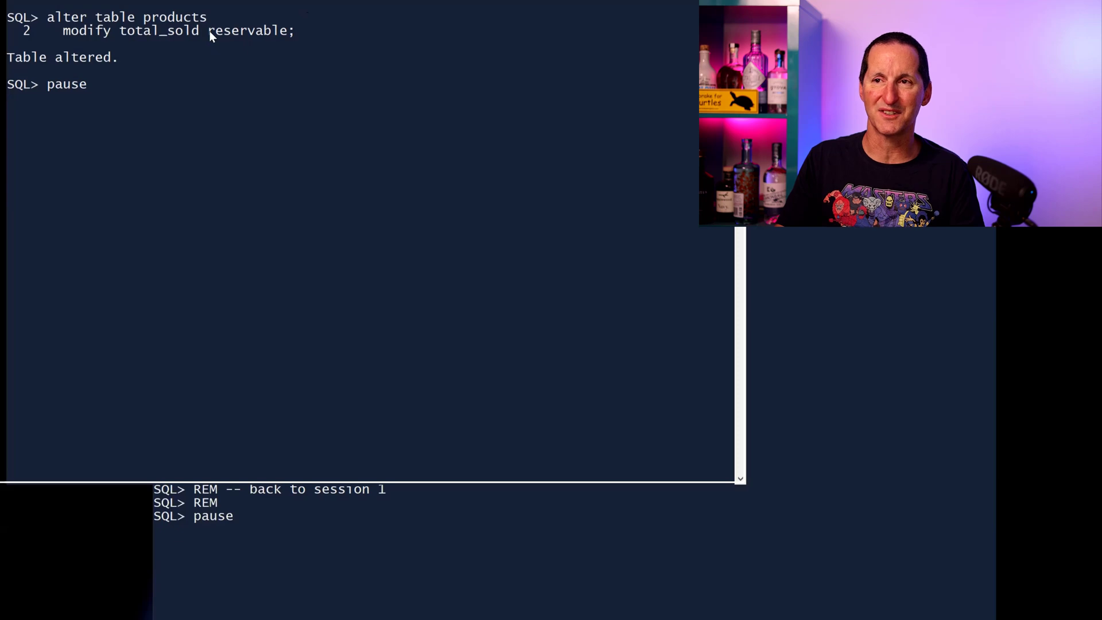
double_click(247, 30)
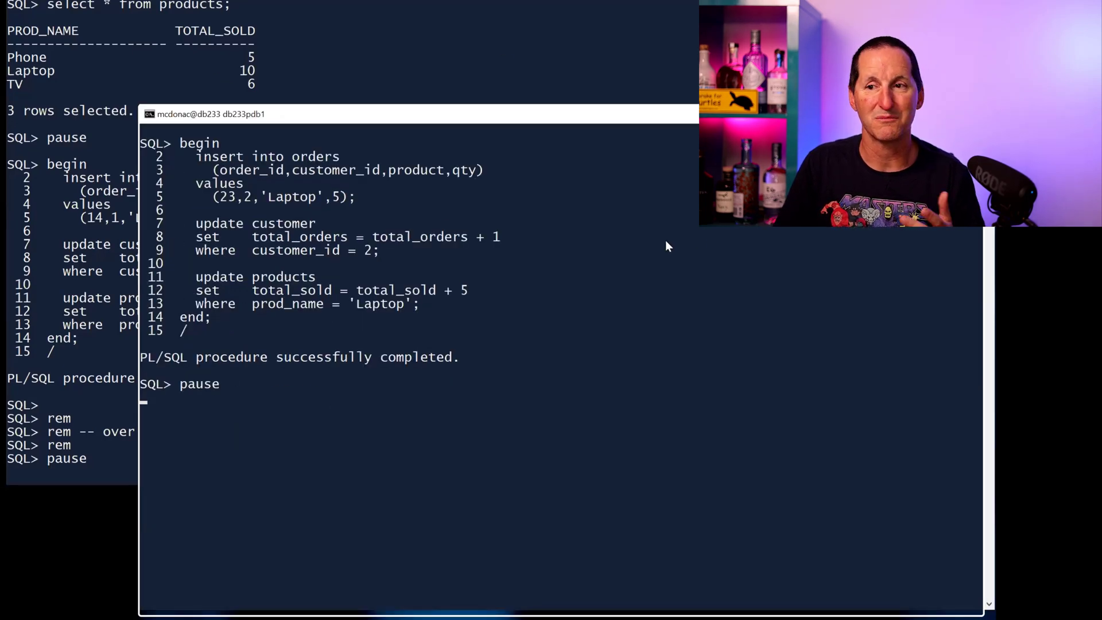
Resume the script to commit order 23 for five laptops.
key(Return)
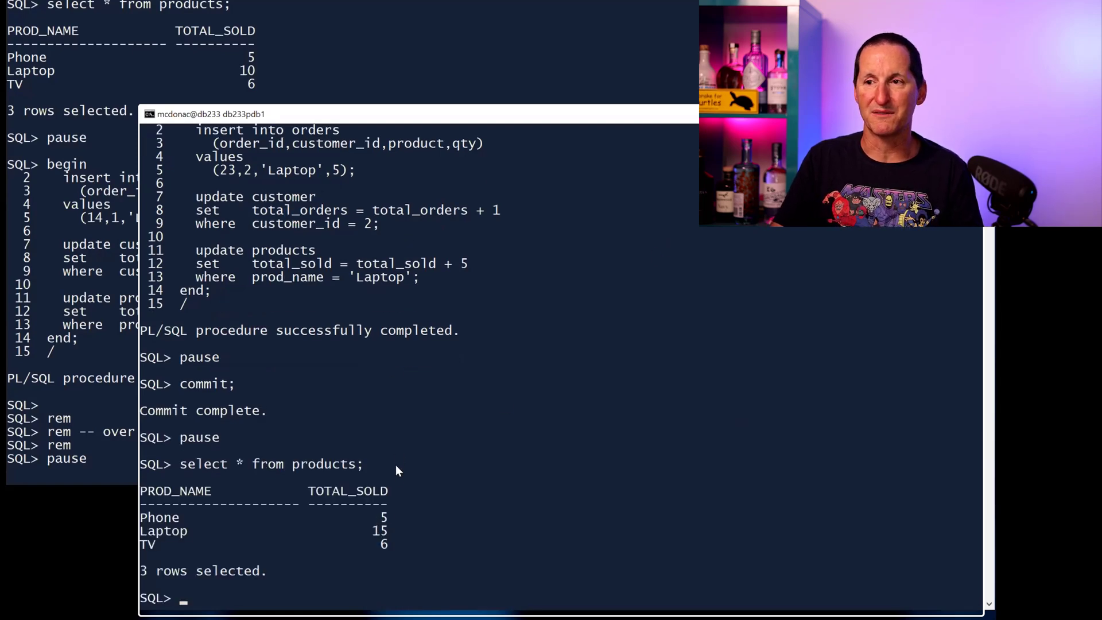
mouse_move(303, 22)
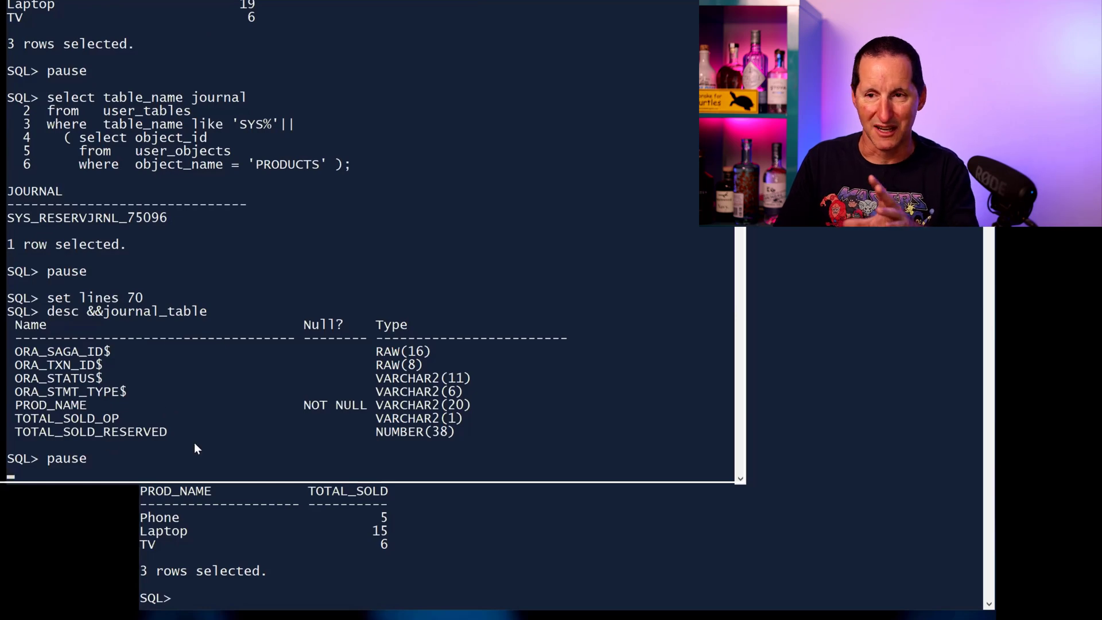
mouse_move(385, 469)
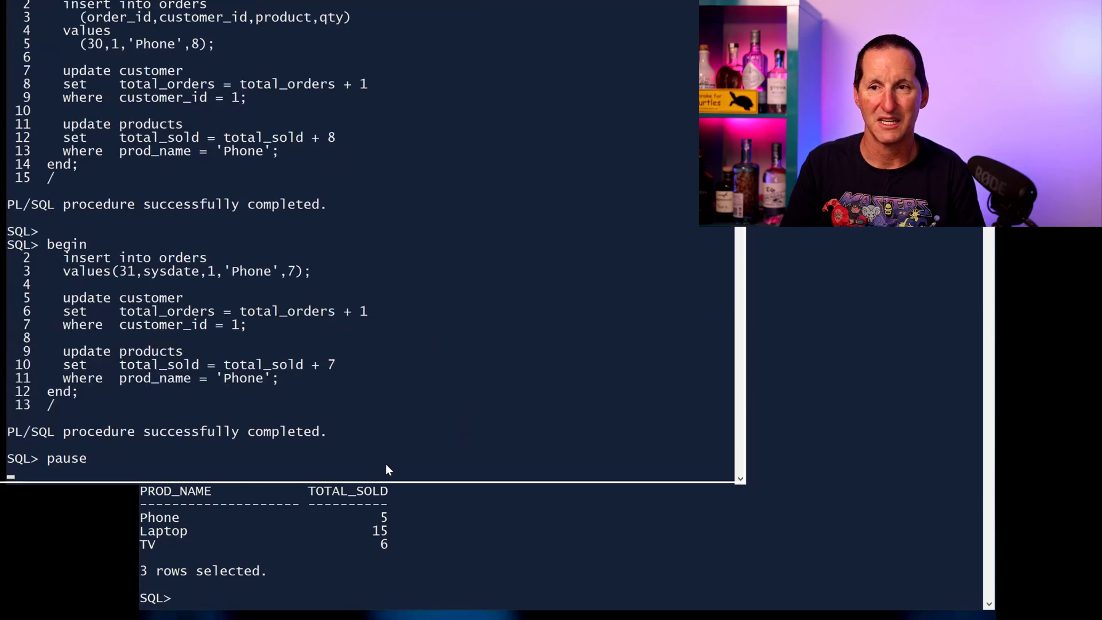
mouse_move(385, 388)
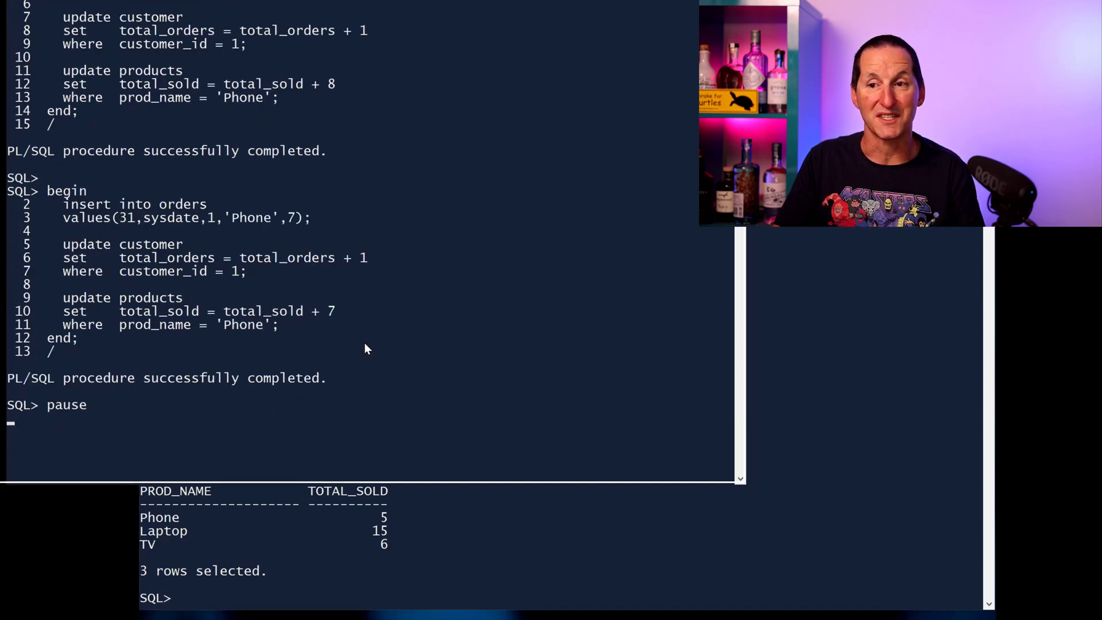
mouse_move(429, 384)
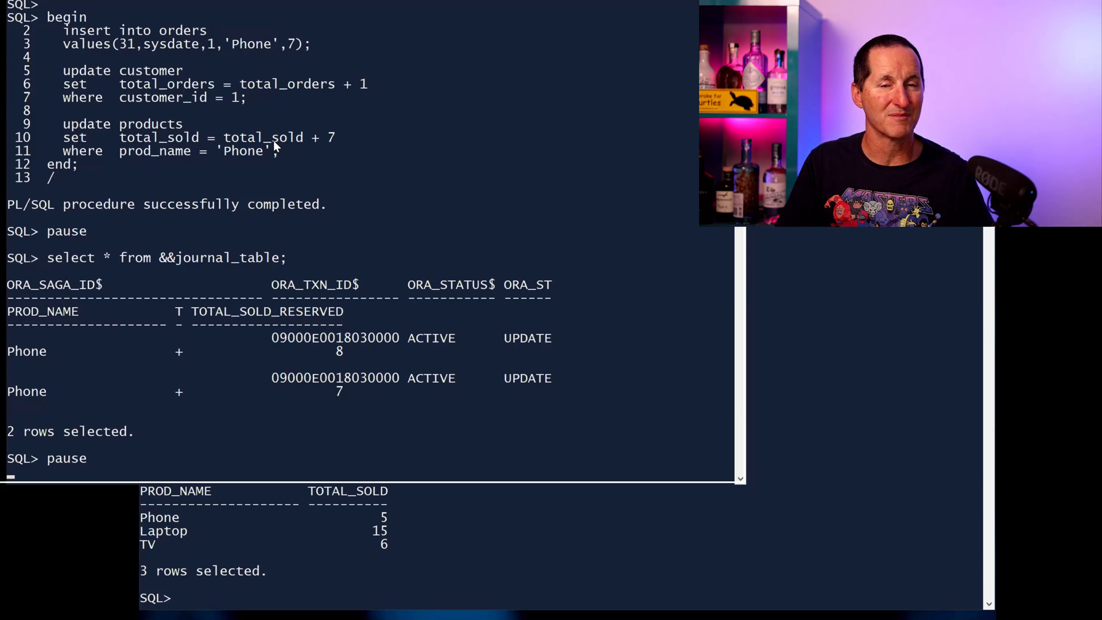
mouse_move(314, 268)
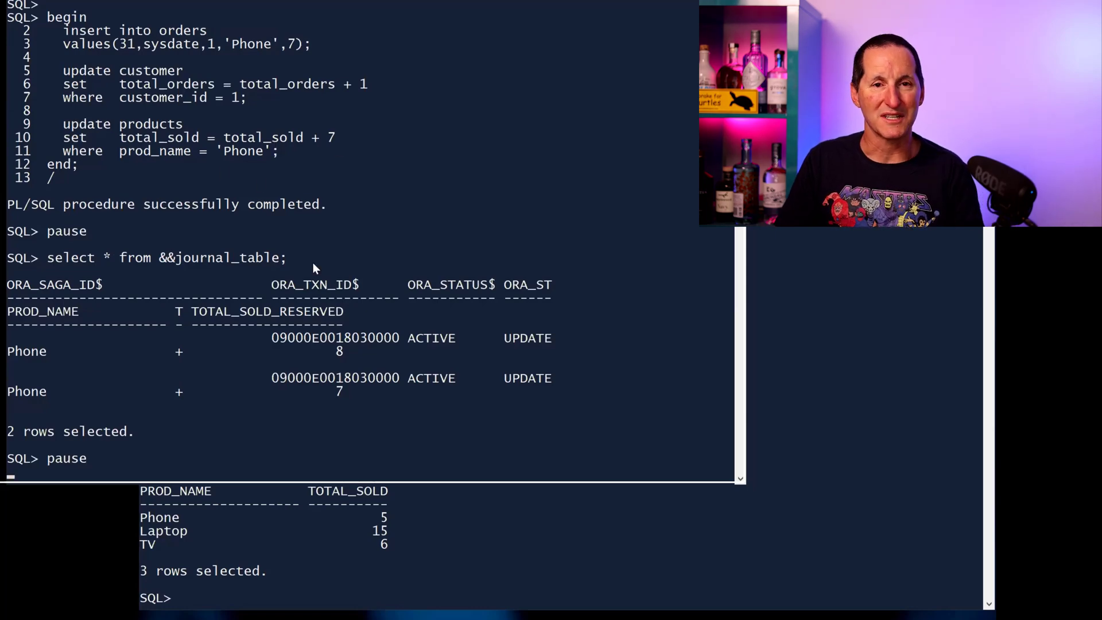
mouse_move(130, 353)
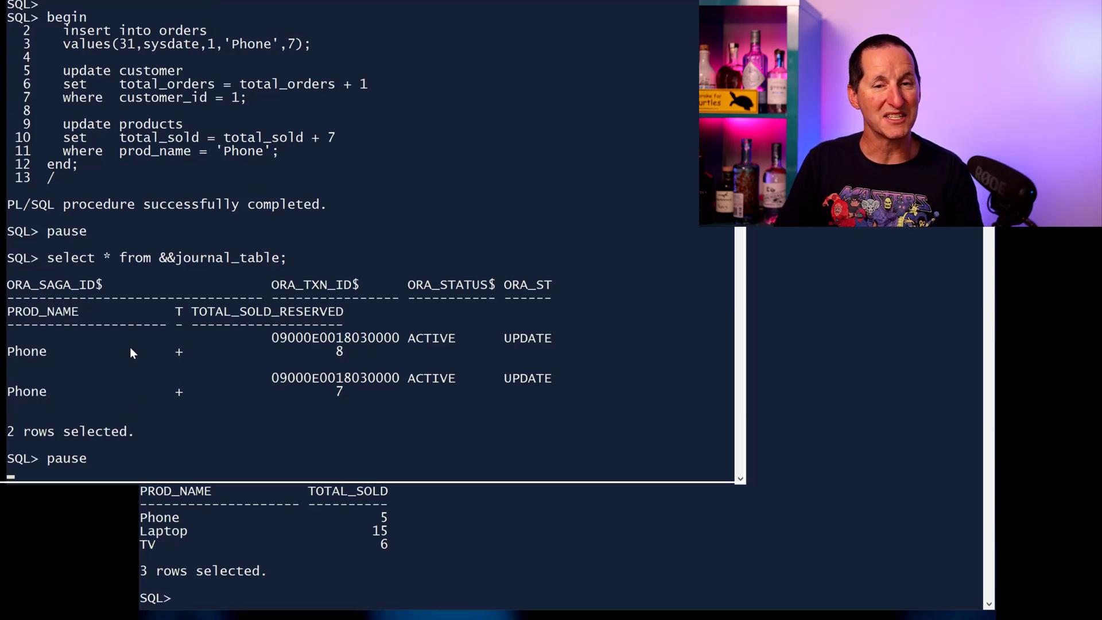
mouse_move(150, 447)
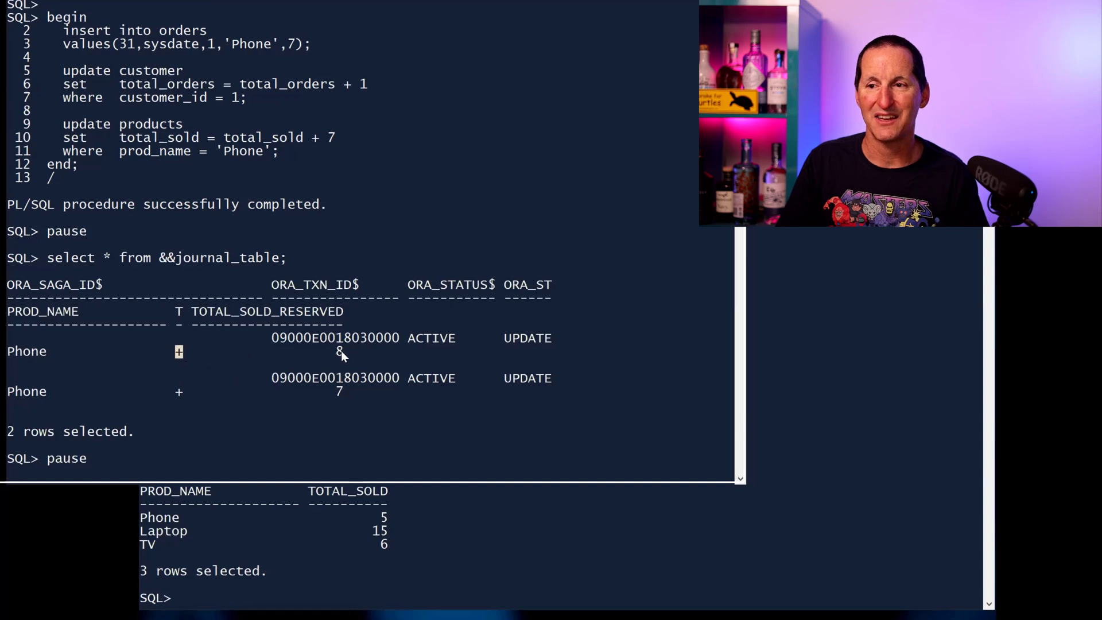
mouse_move(55, 354)
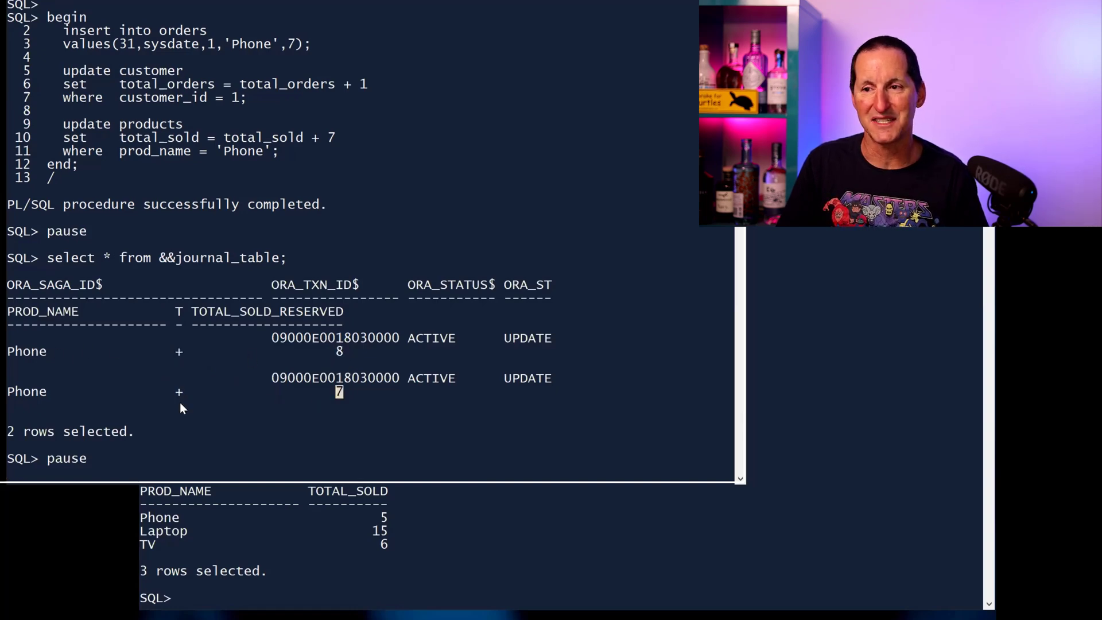
mouse_move(566, 384)
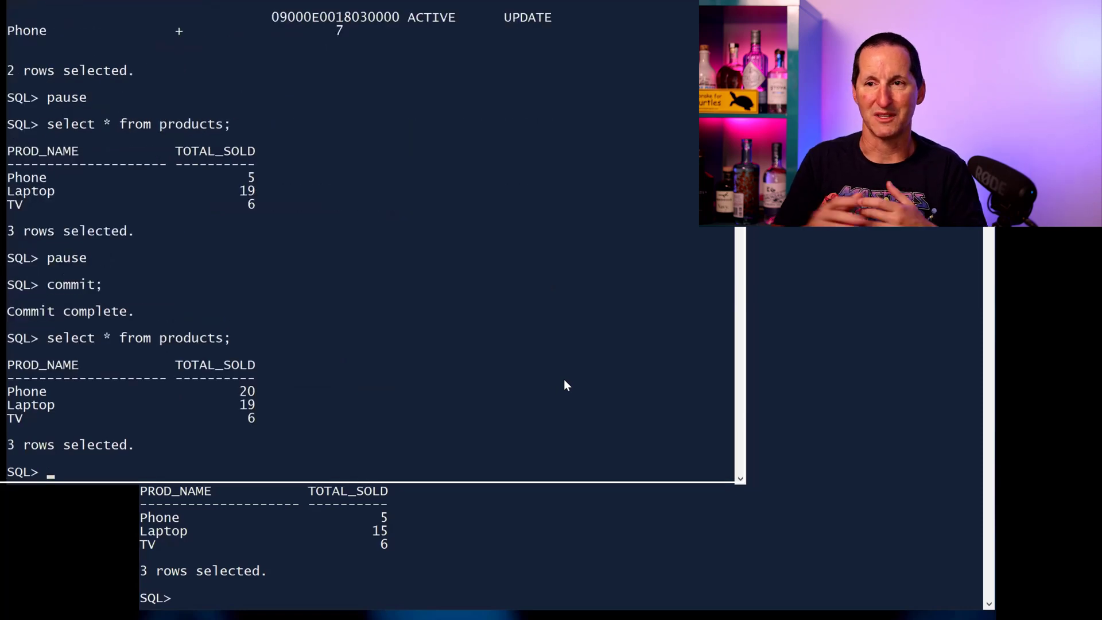
mouse_move(278, 371)
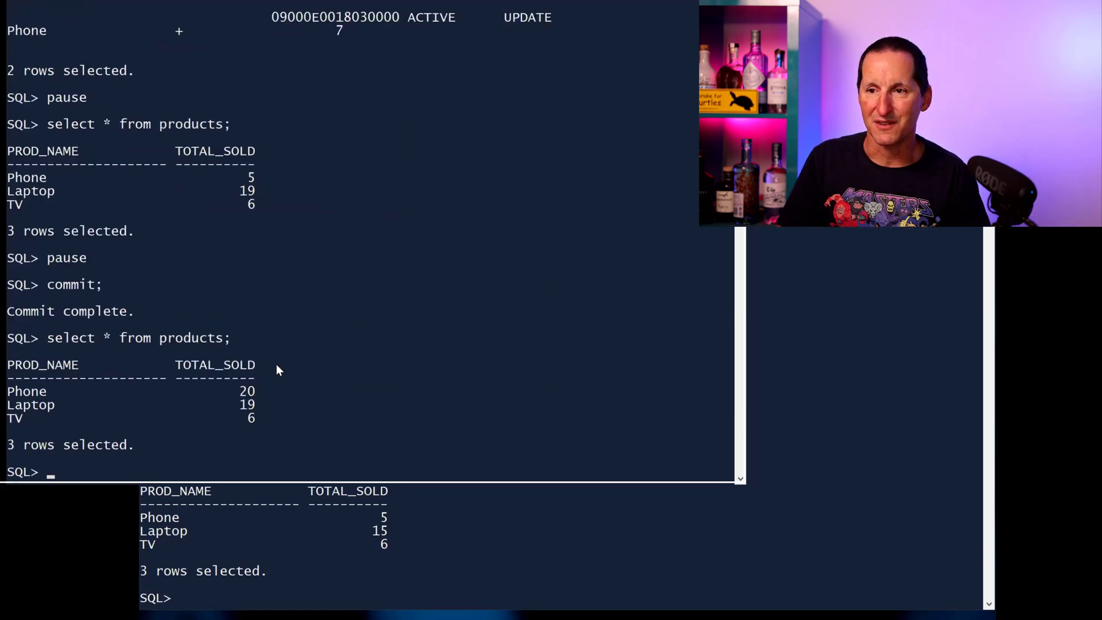
mouse_move(371, 416)
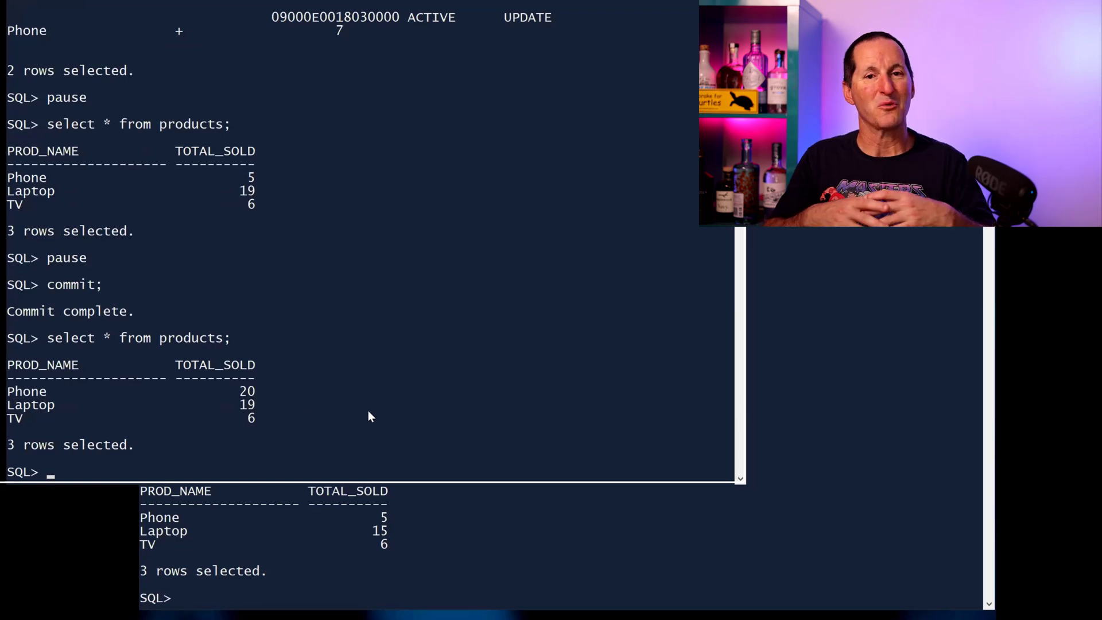